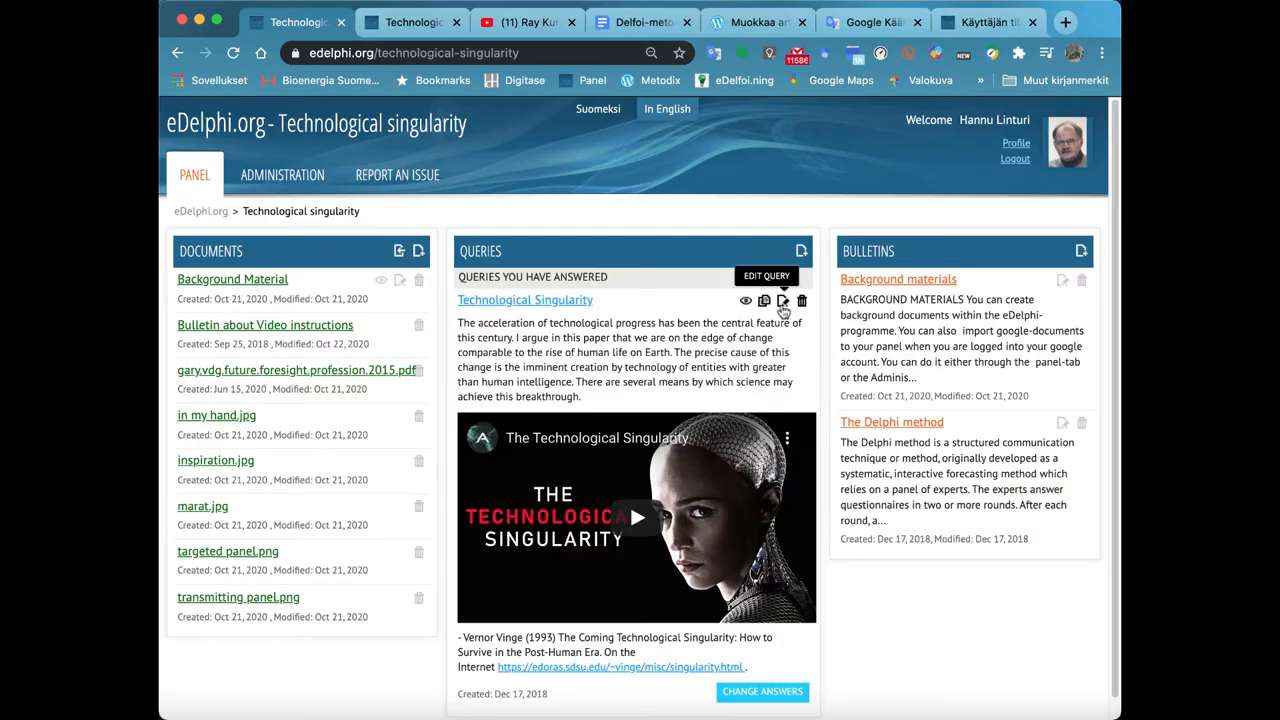
Open the Technological Singularity query in the editor and list its pages
{"action": "left_click", "coordinate": [782, 300]}
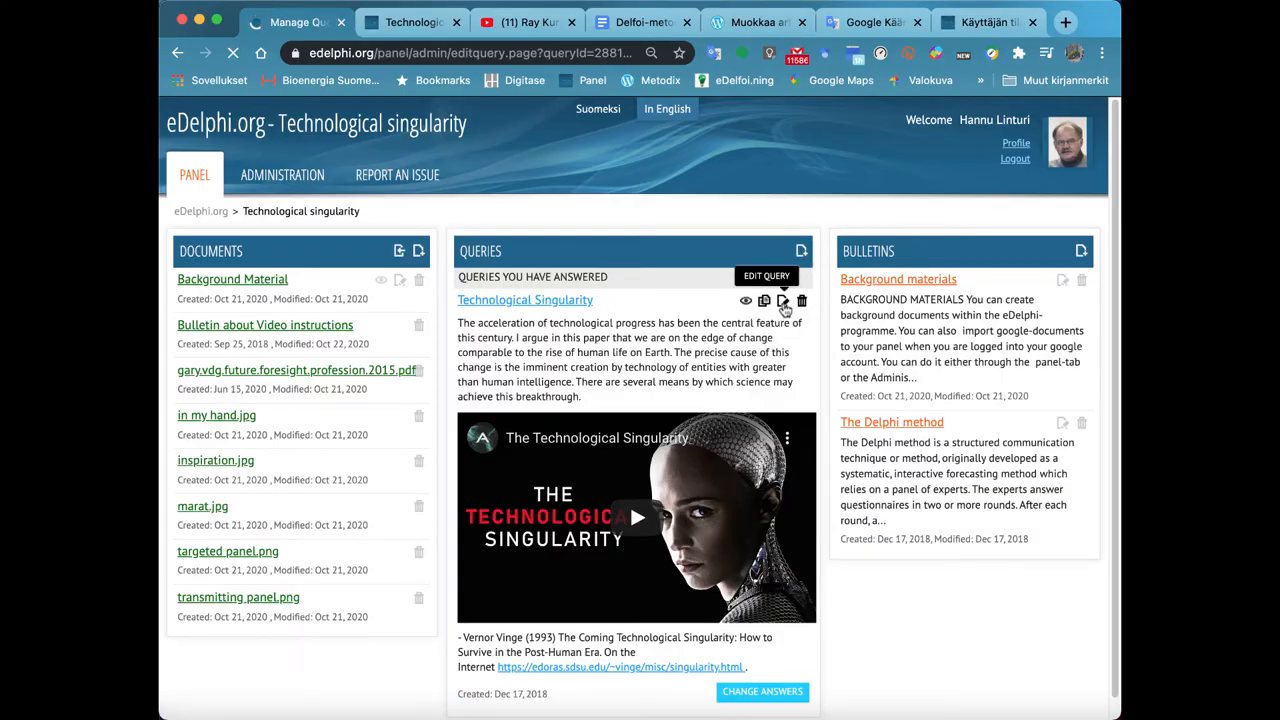
{"action": "left_click", "coordinate": [784, 300]}
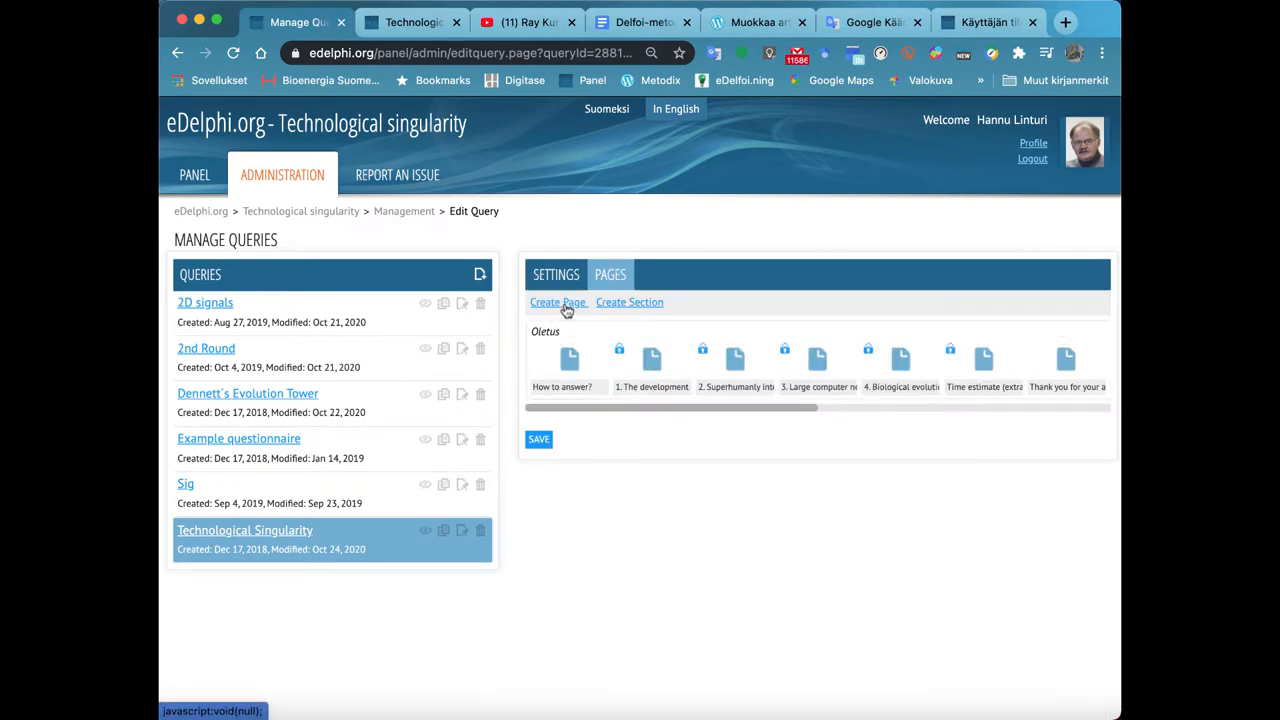
Create a Timeline page titled 'Timeline' asking when singularity is realized
{"action": "left_click", "coordinate": [558, 302]}
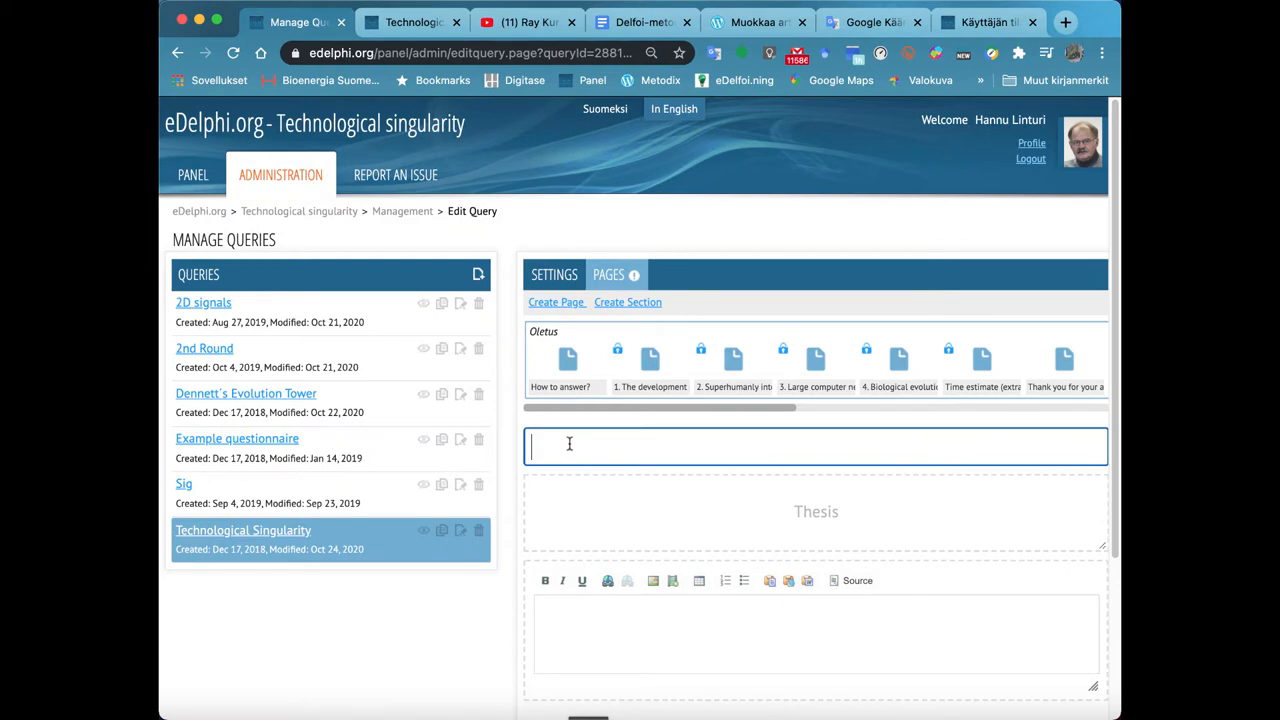
{"action": "type", "text": "Time"}
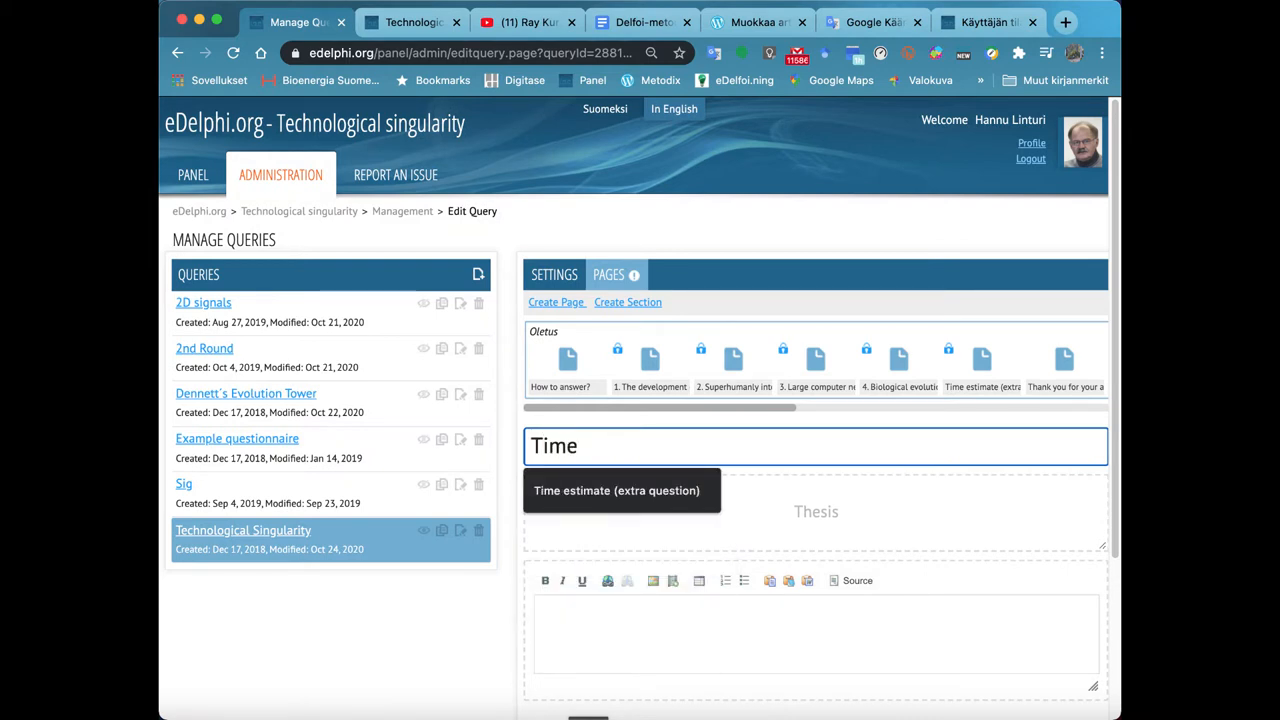
{"action": "type", "text": "line"}
{"action": "left_click", "coordinate": [816, 512]}
{"action": "type", "text": "Evaluate the time window, where singularity is realized!"}
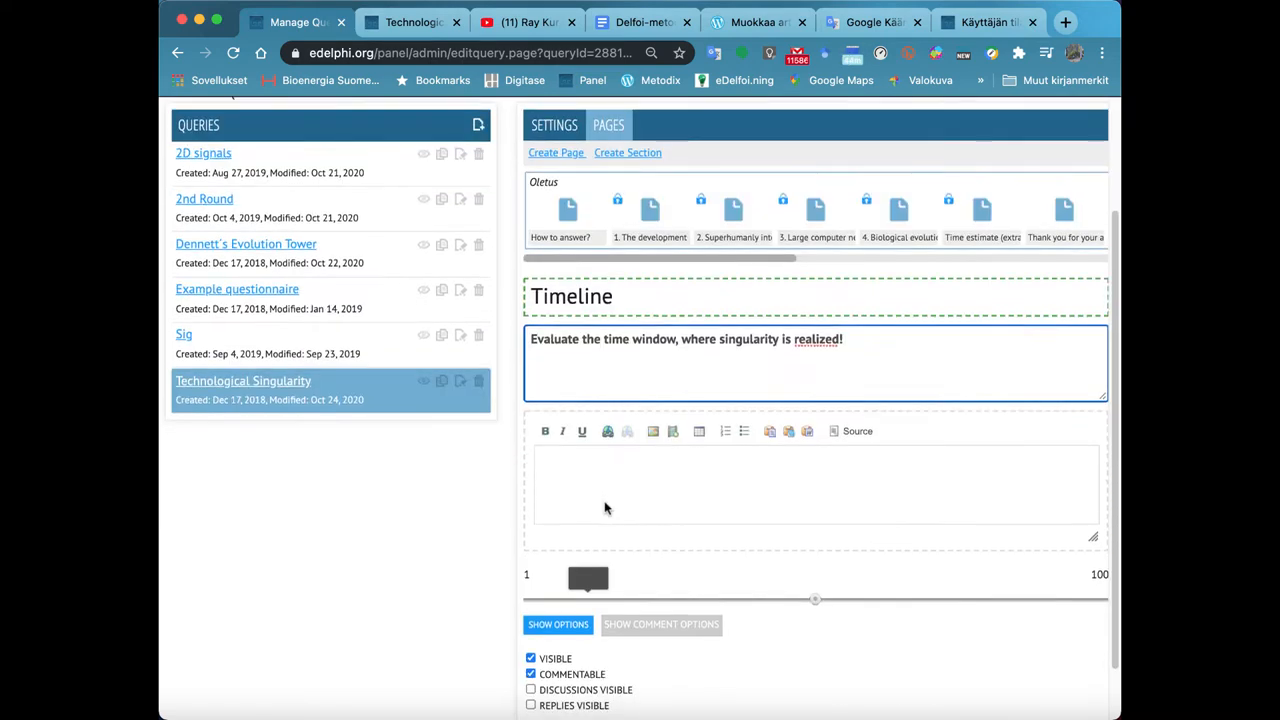
{"action": "scroll", "scroll_direction": "down", "scroll_amount": 3}
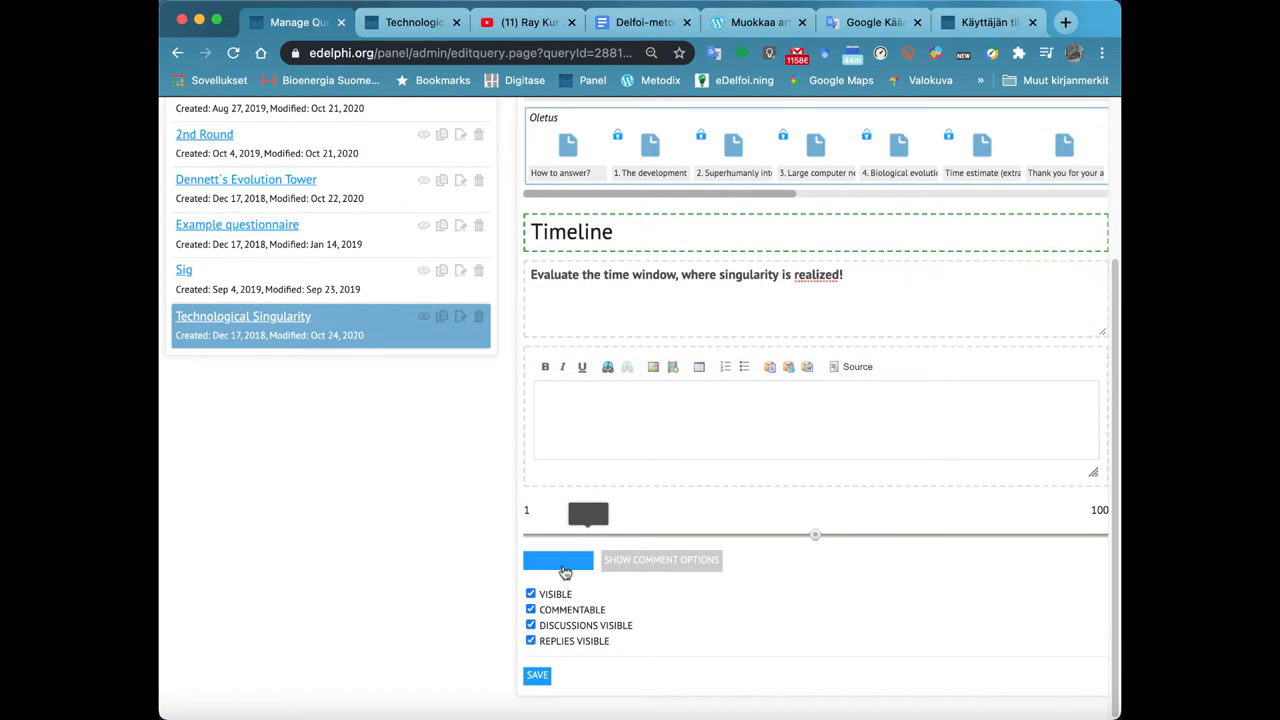
Configure the slider with value 'Earliest', minimum 2030, maximum 2090, step 10
{"action": "left_click", "coordinate": [556, 560]}
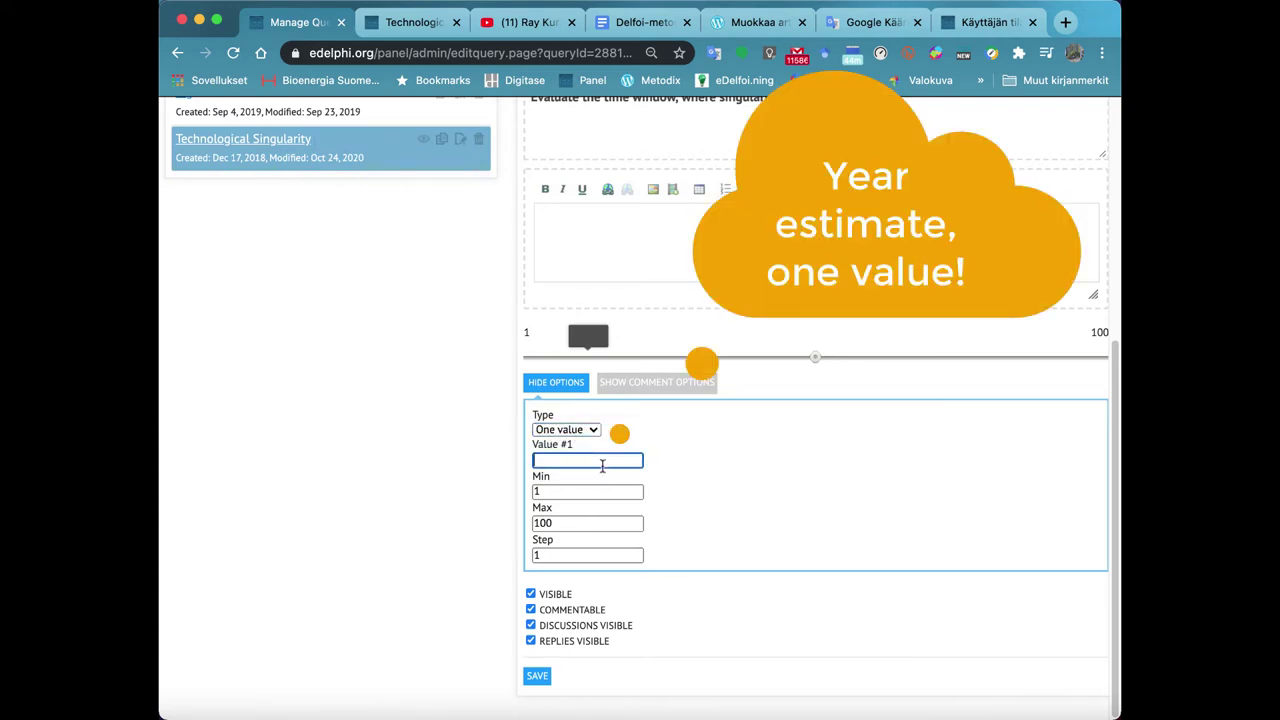
{"action": "type", "text": "Earliest"}
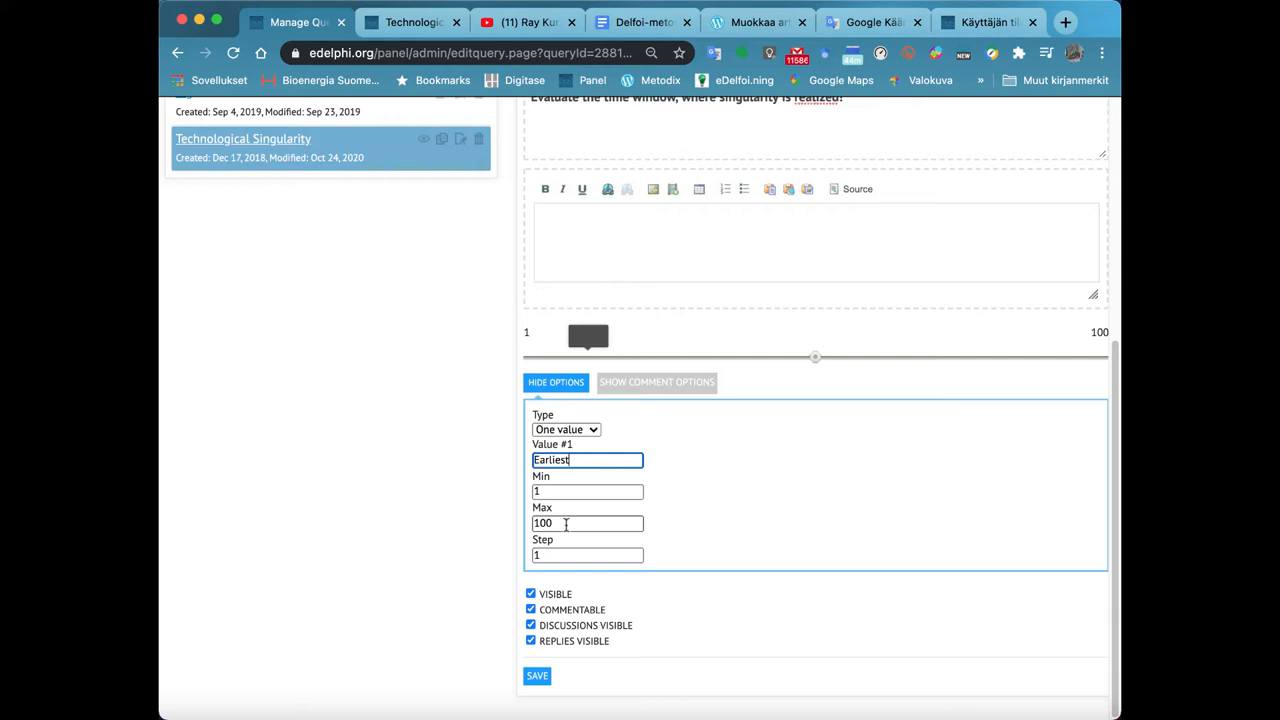
{"action": "left_click", "coordinate": [588, 492]}
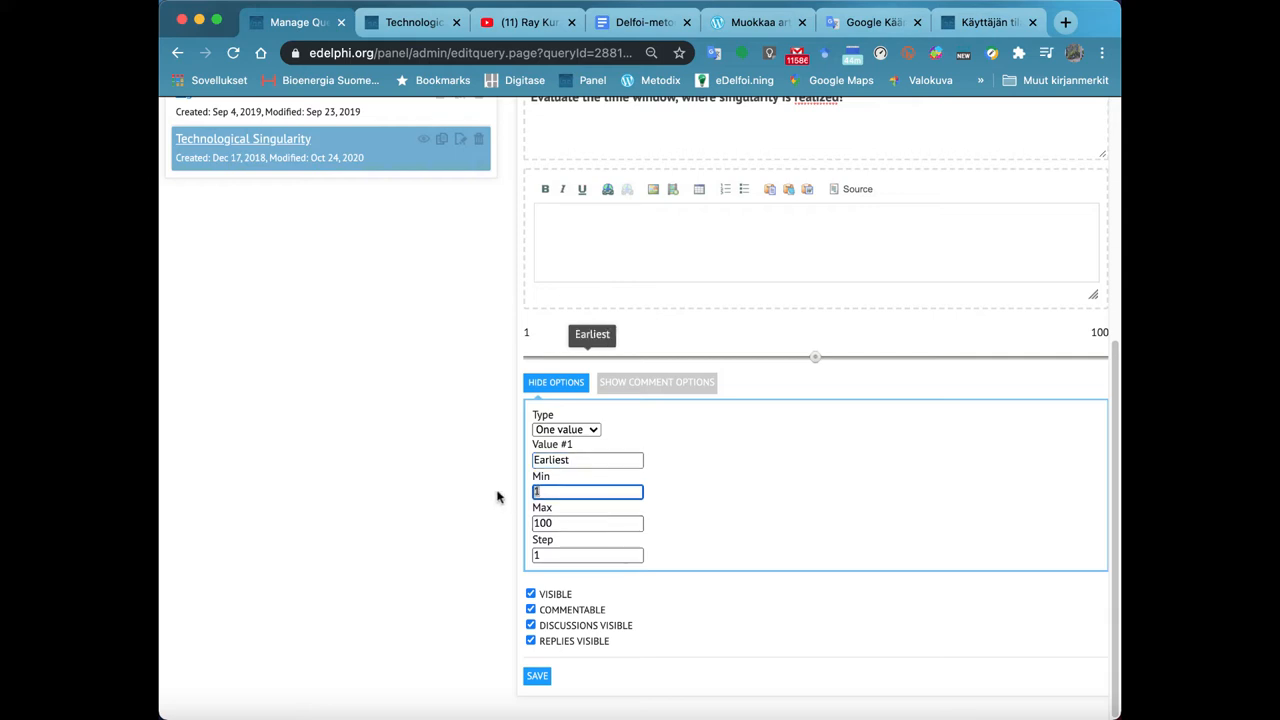
{"action": "type", "text": "2030"}
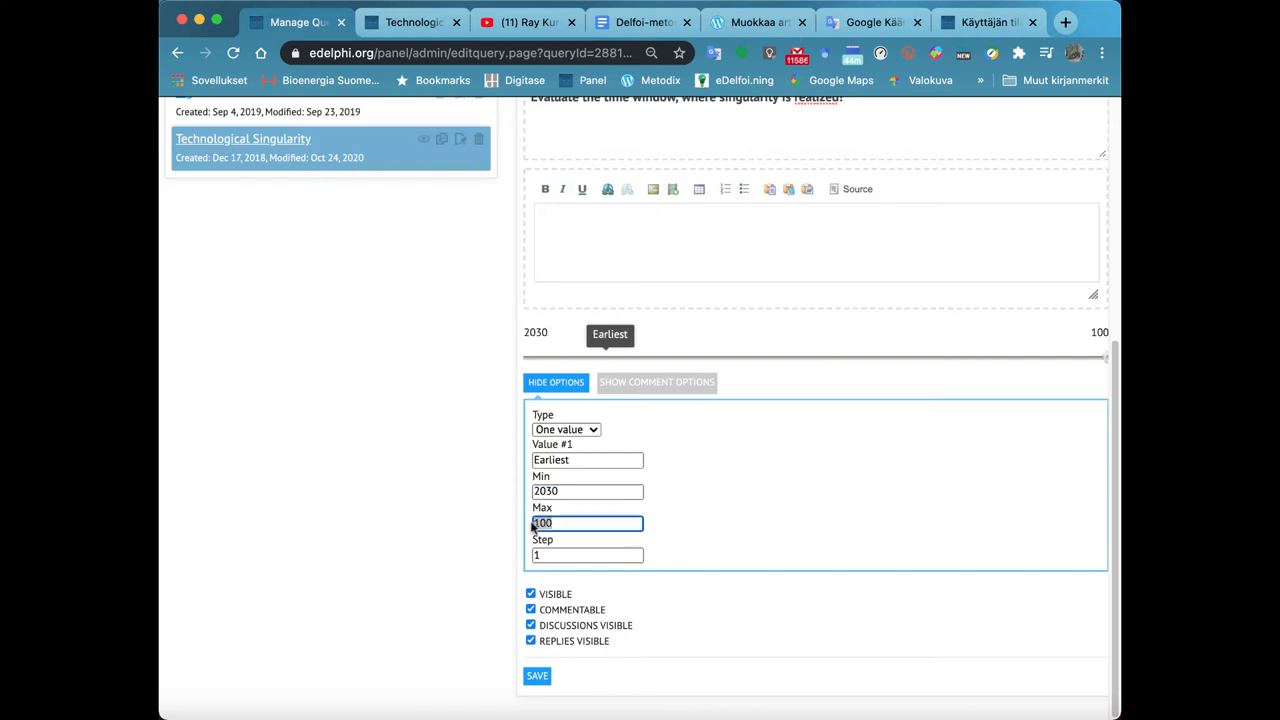
{"action": "type", "text": "2"}
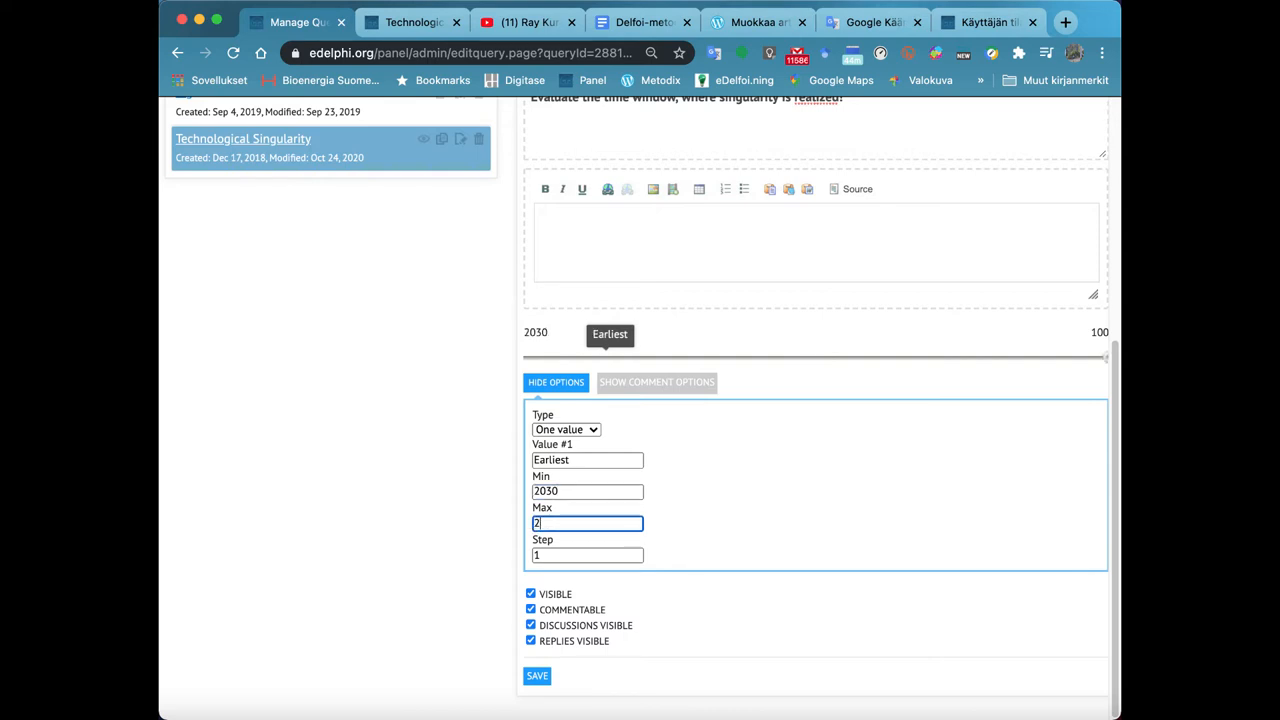
{"action": "type", "text": "090"}
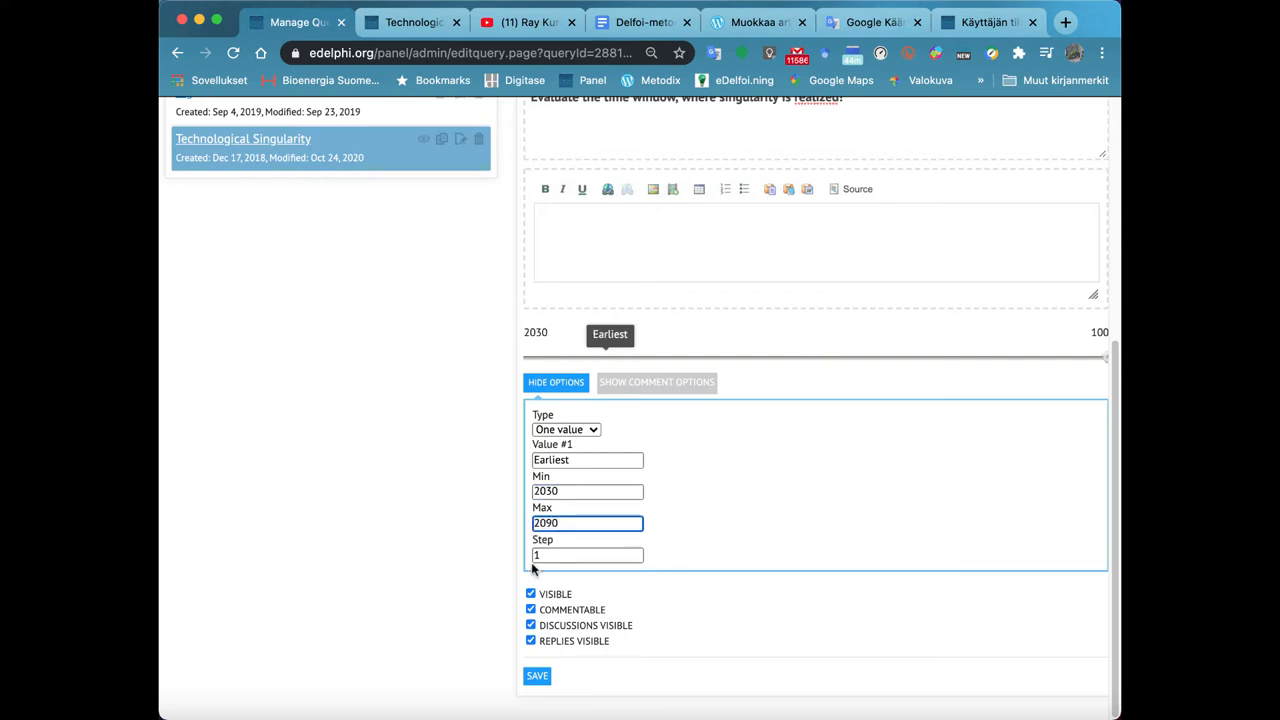
{"action": "left_click", "coordinate": [588, 556]}
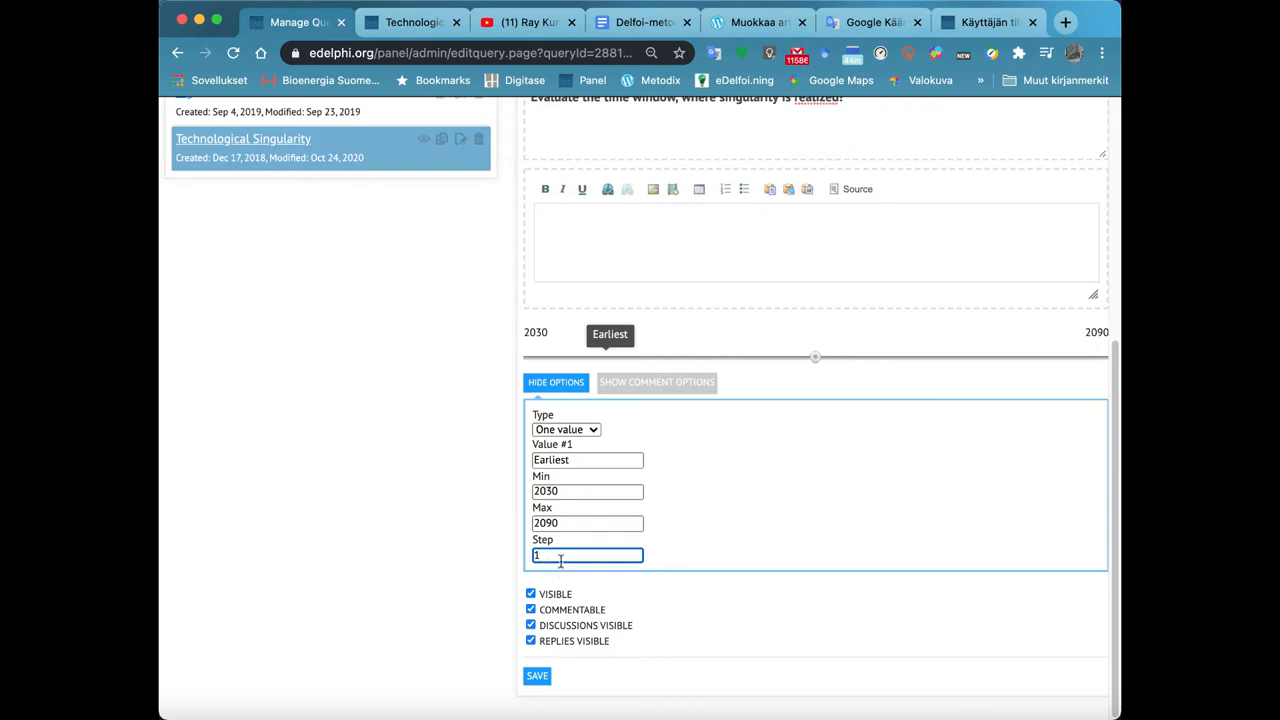
{"action": "type", "text": "10"}
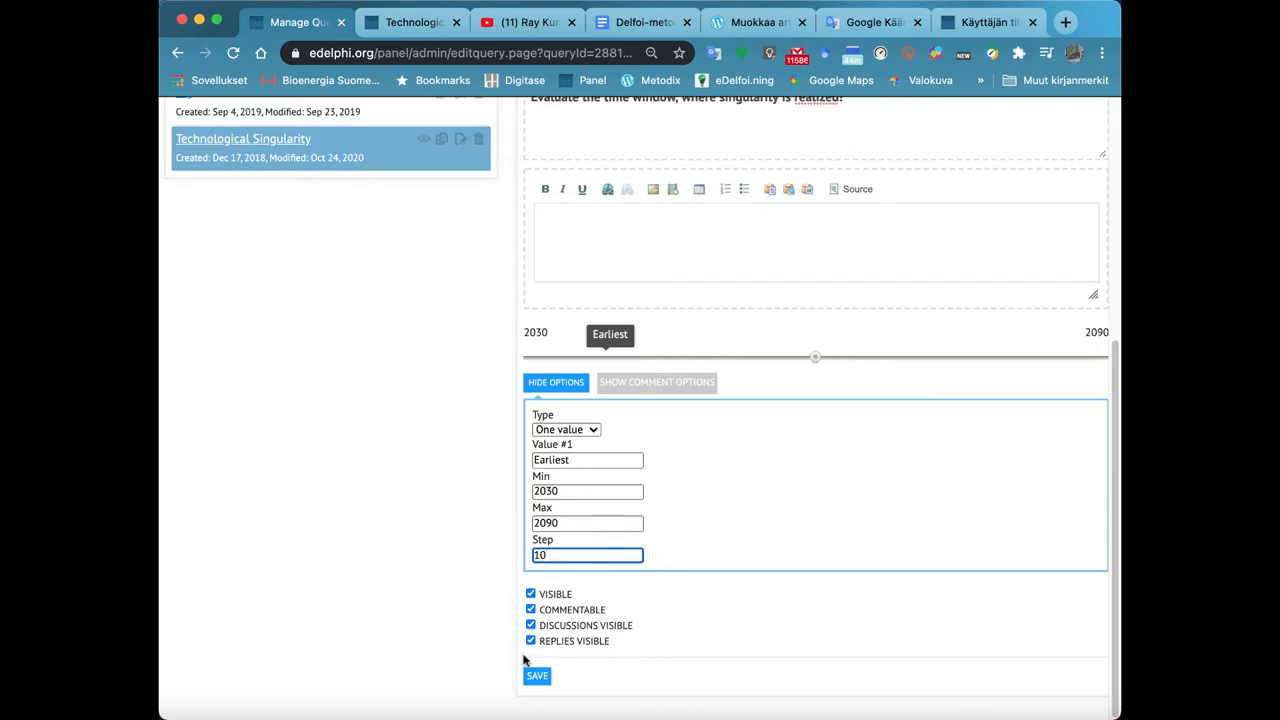
Save the Timeline page and start creating another page
{"action": "left_click", "coordinate": [536, 676]}
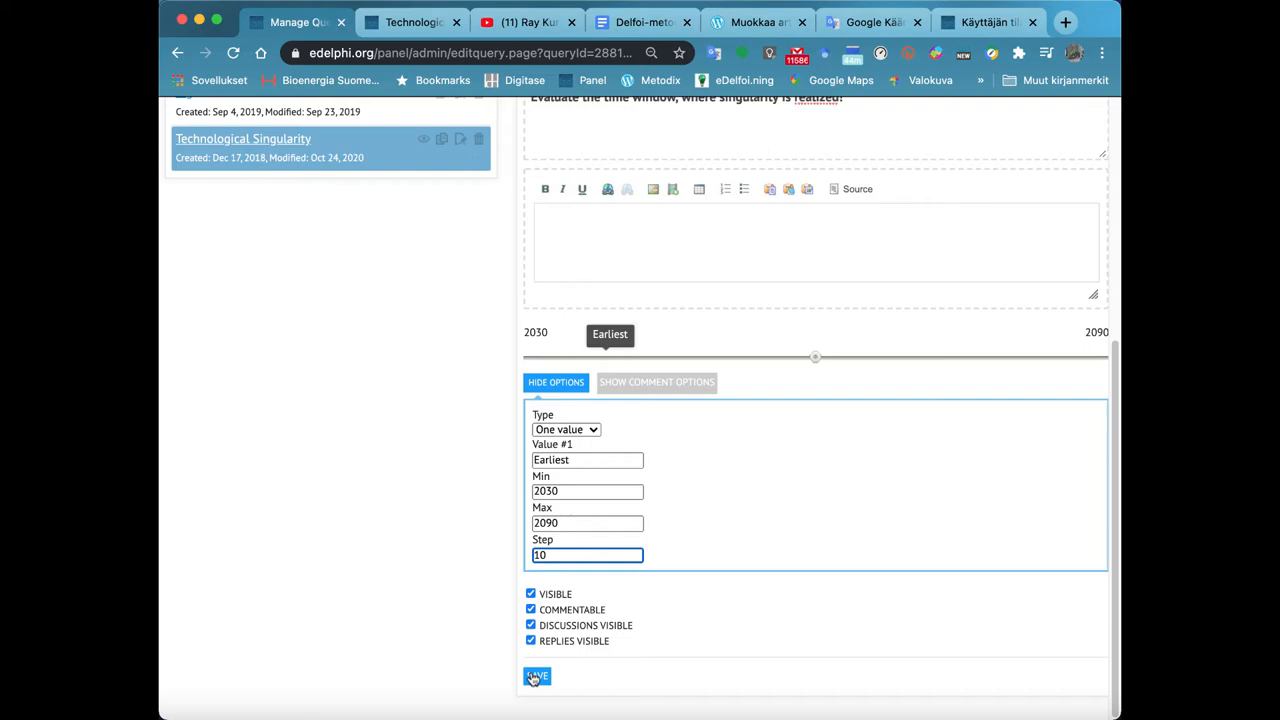
{"action": "left_click", "coordinate": [536, 676]}
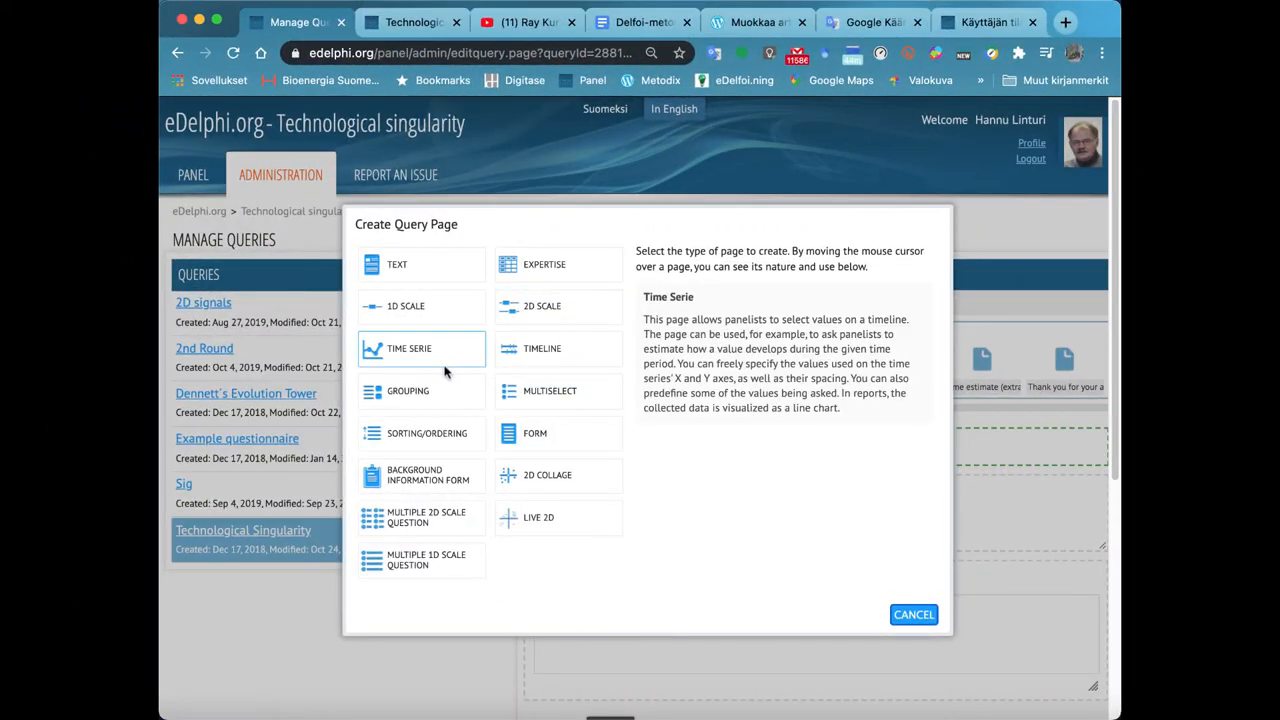
Add a second Timeline page with its slider type set to Two values
{"action": "left_click", "coordinate": [912, 614]}
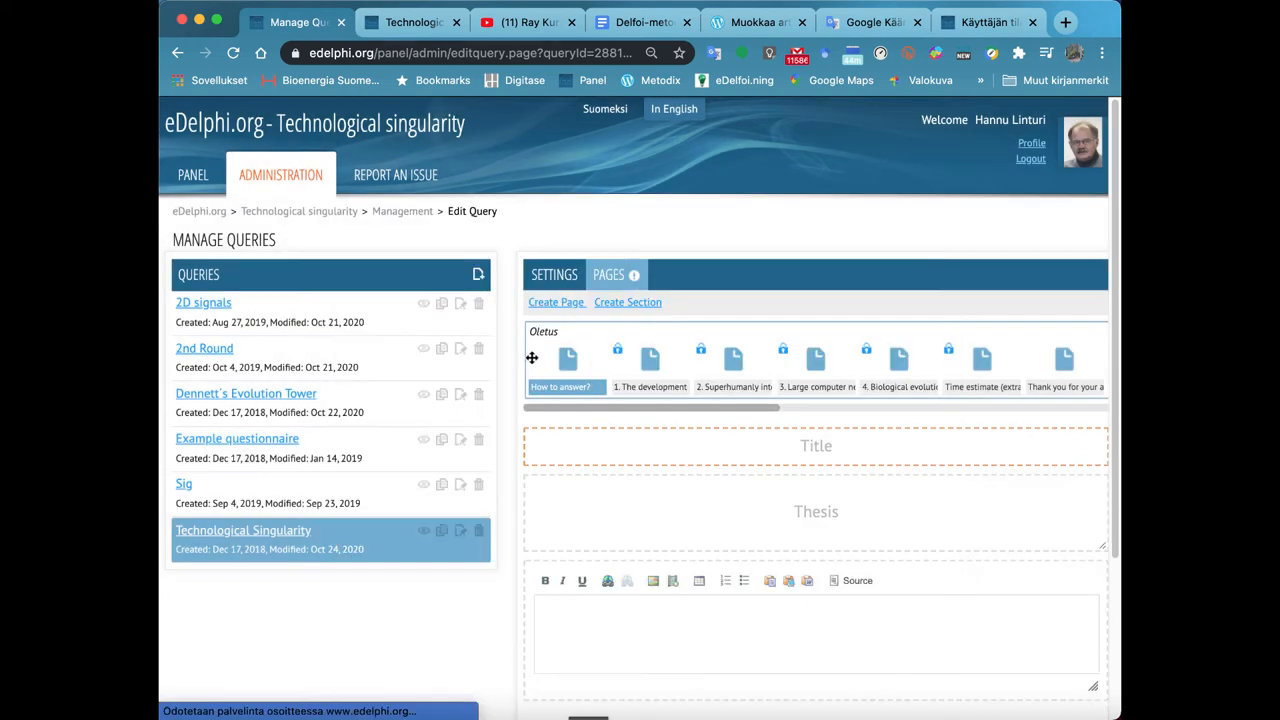
{"action": "scroll", "scroll_direction": "down", "scroll_amount": 3}
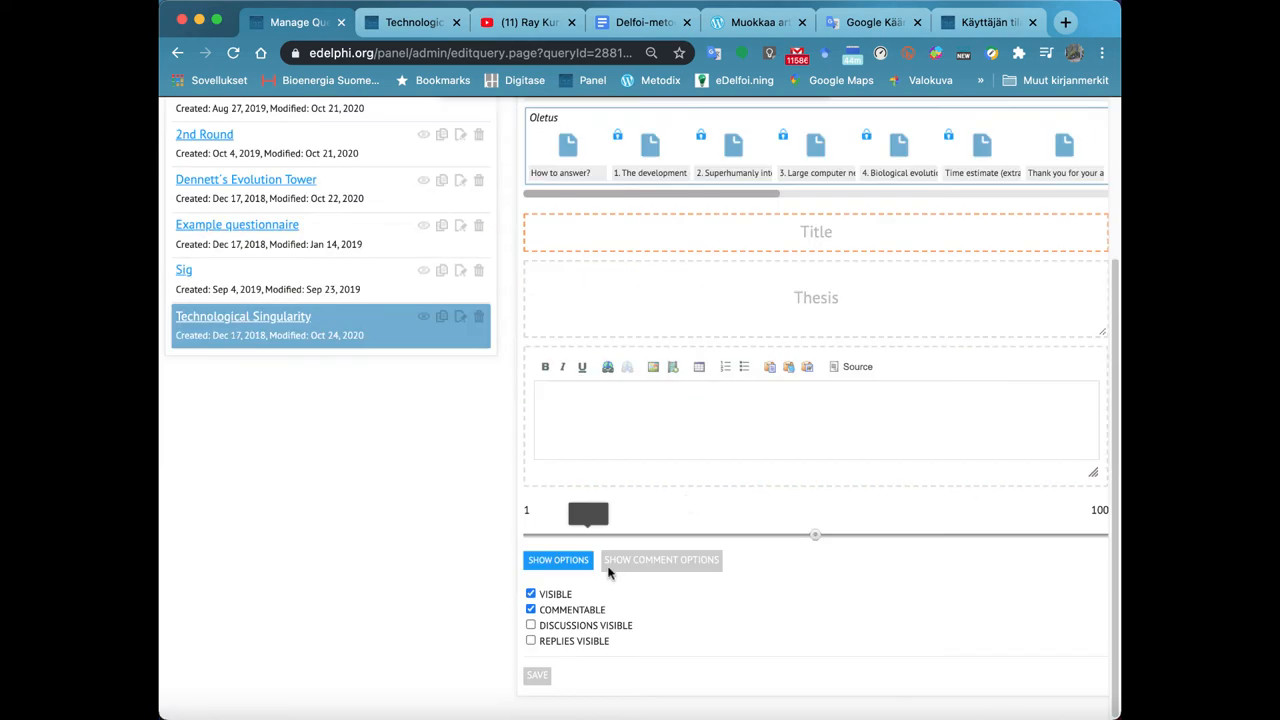
{"action": "left_click", "coordinate": [558, 560]}
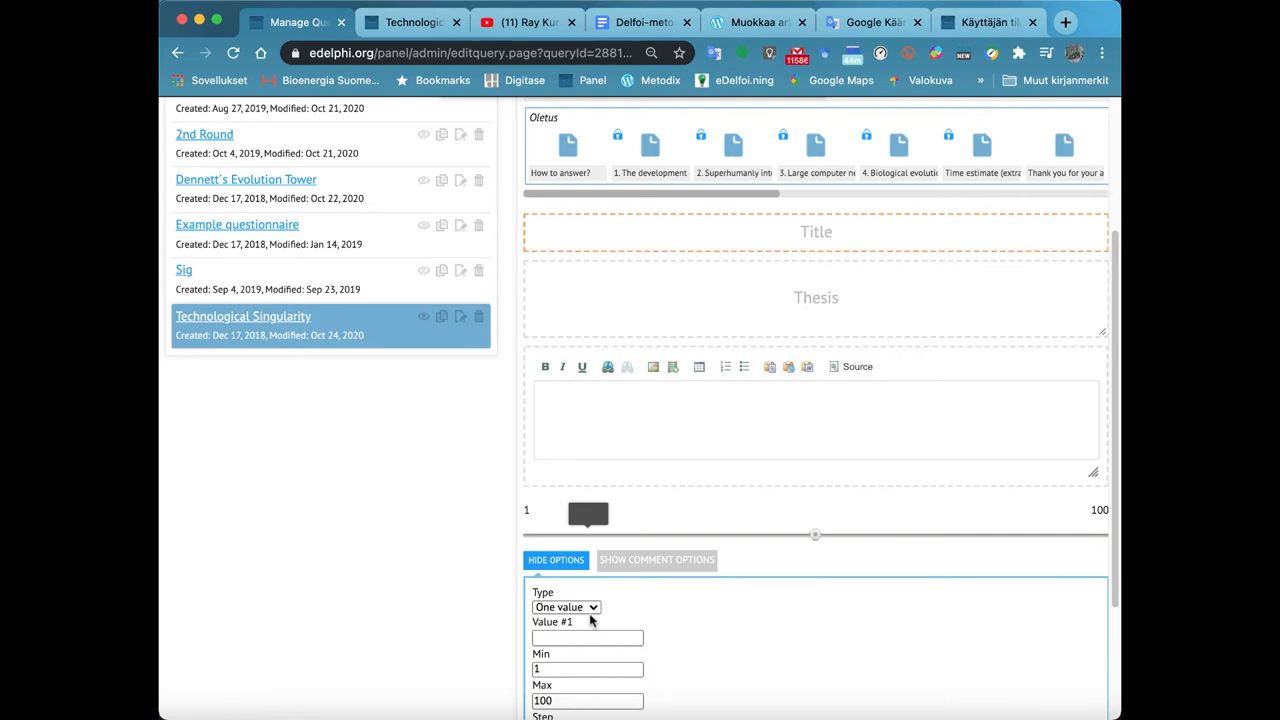
{"action": "left_click", "coordinate": [564, 608]}
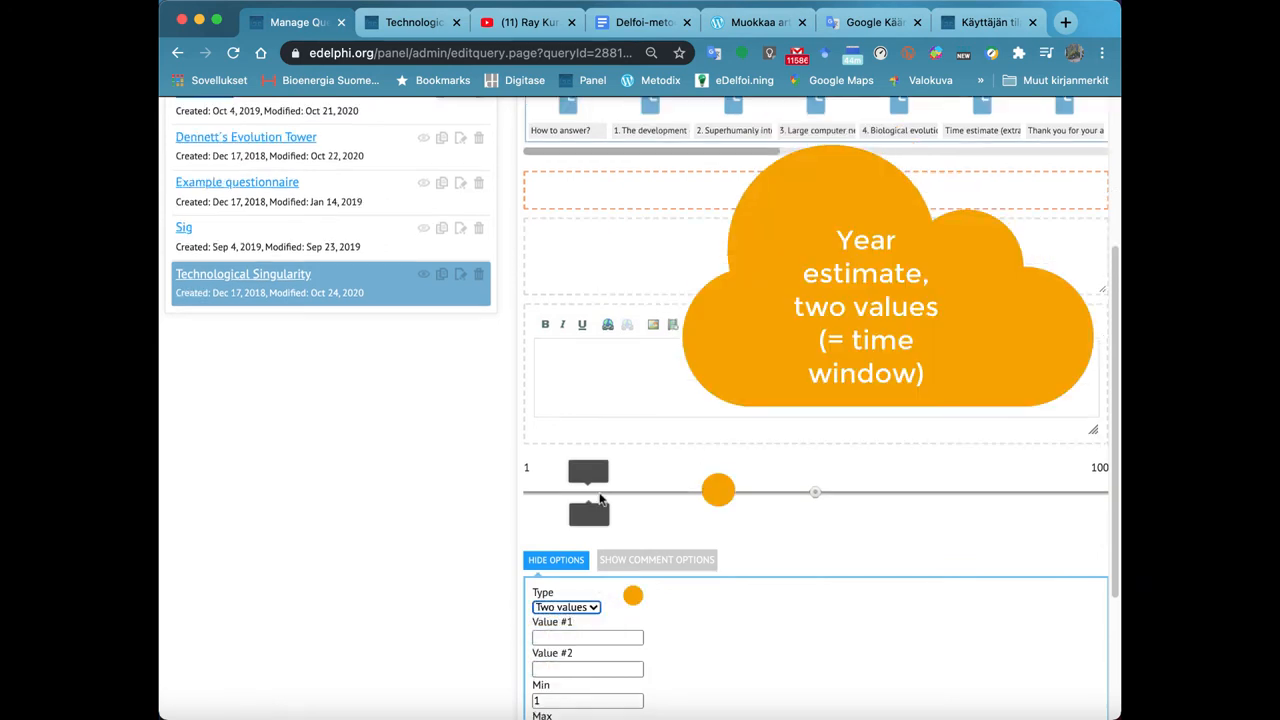
Title the page 'Timeline 2' with the thesis and label values Earliest and Latest
{"action": "left_click", "coordinate": [668, 256]}
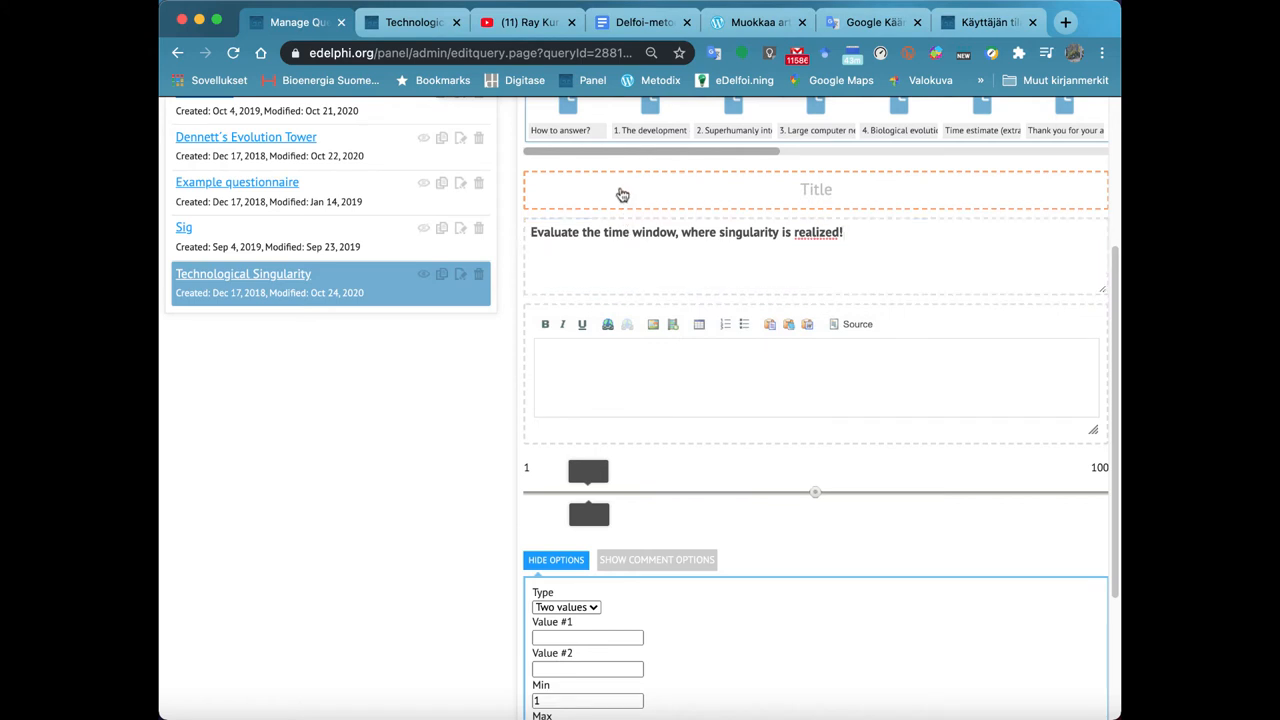
{"action": "type", "text": "Time"}
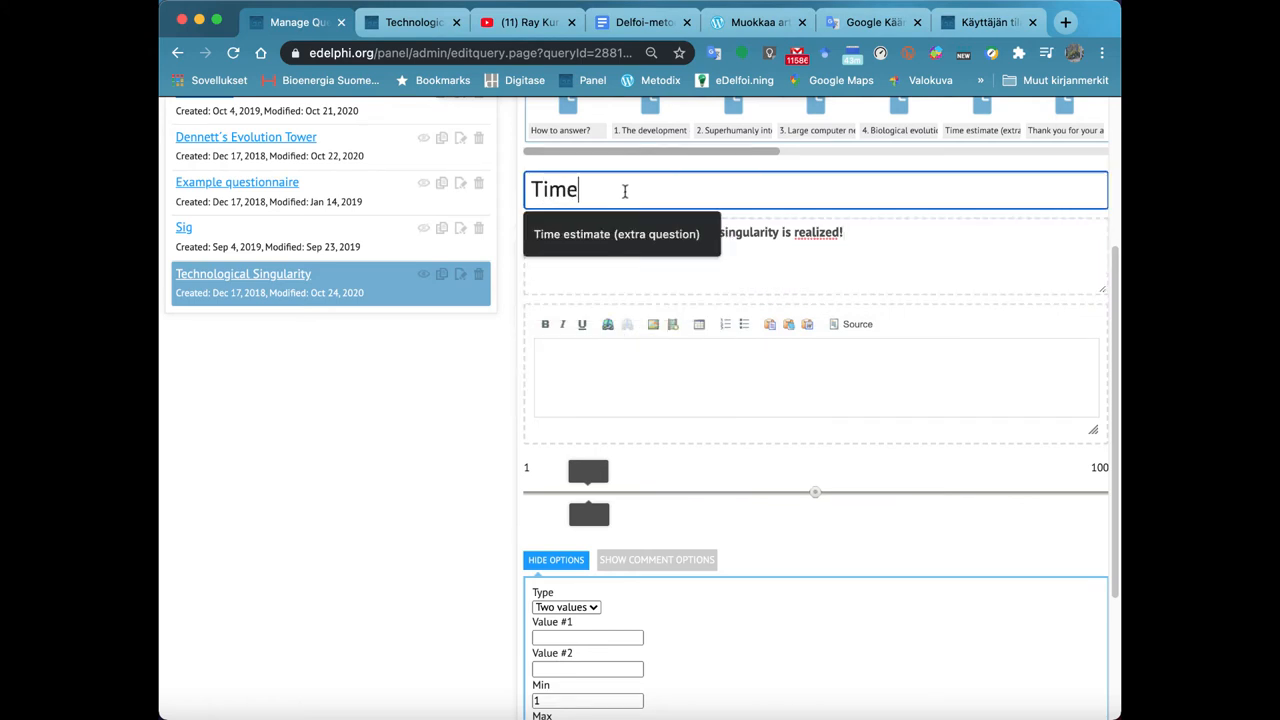
{"action": "type", "text": "line 2"}
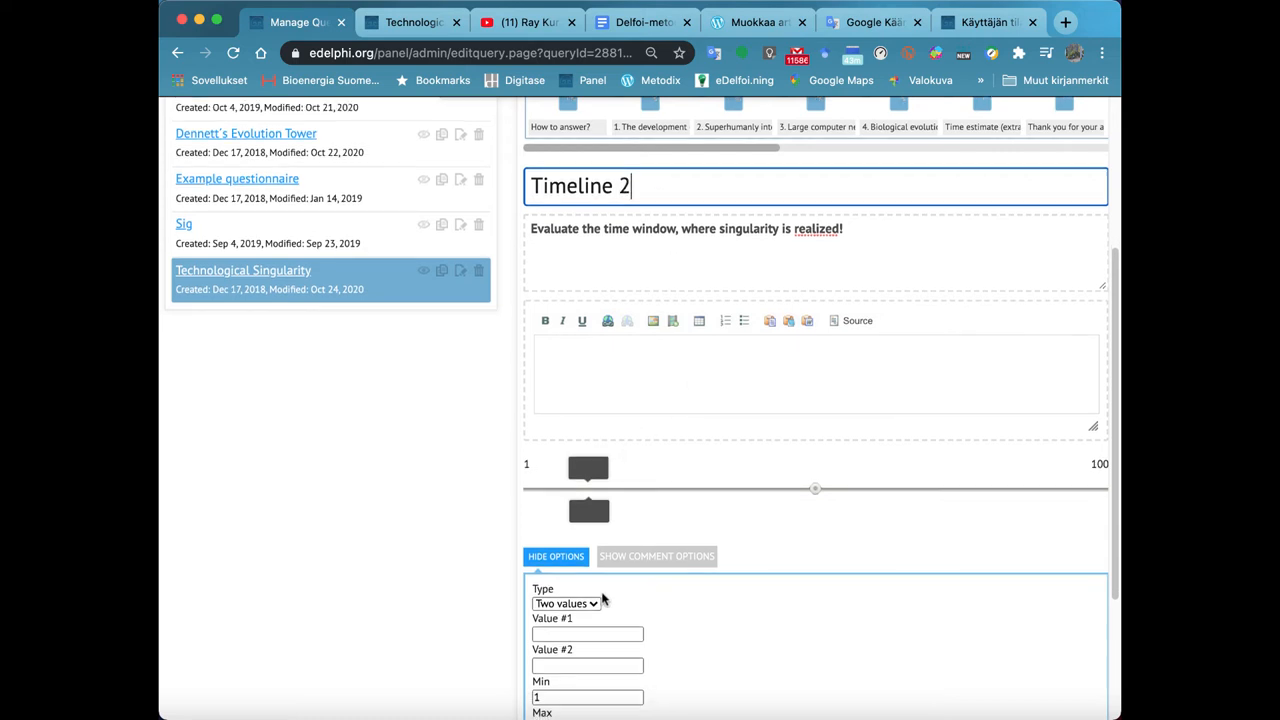
{"action": "type", "text": "Earliest"}
{"action": "left_click", "coordinate": [588, 664]}
{"action": "type", "text": "Latest"}
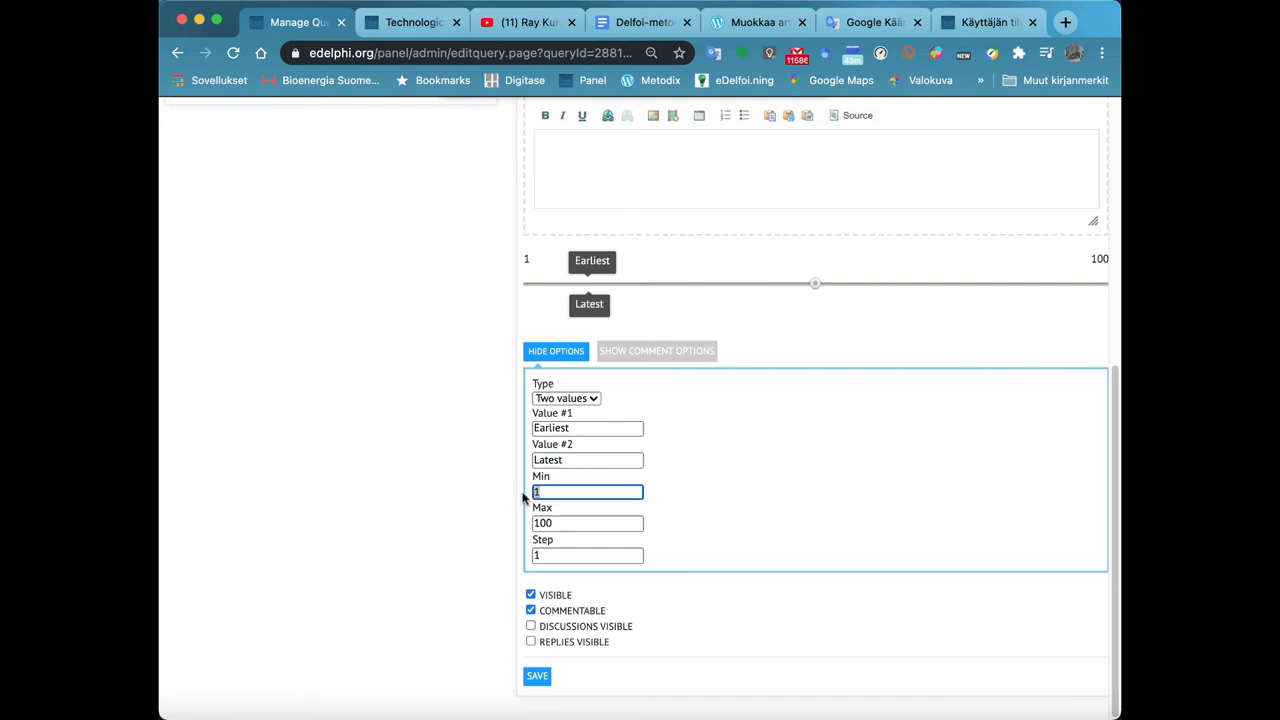
Set the slider to 2030–2080 in steps of 10, enable discussions and replies, and save
{"action": "type", "text": "2030"}
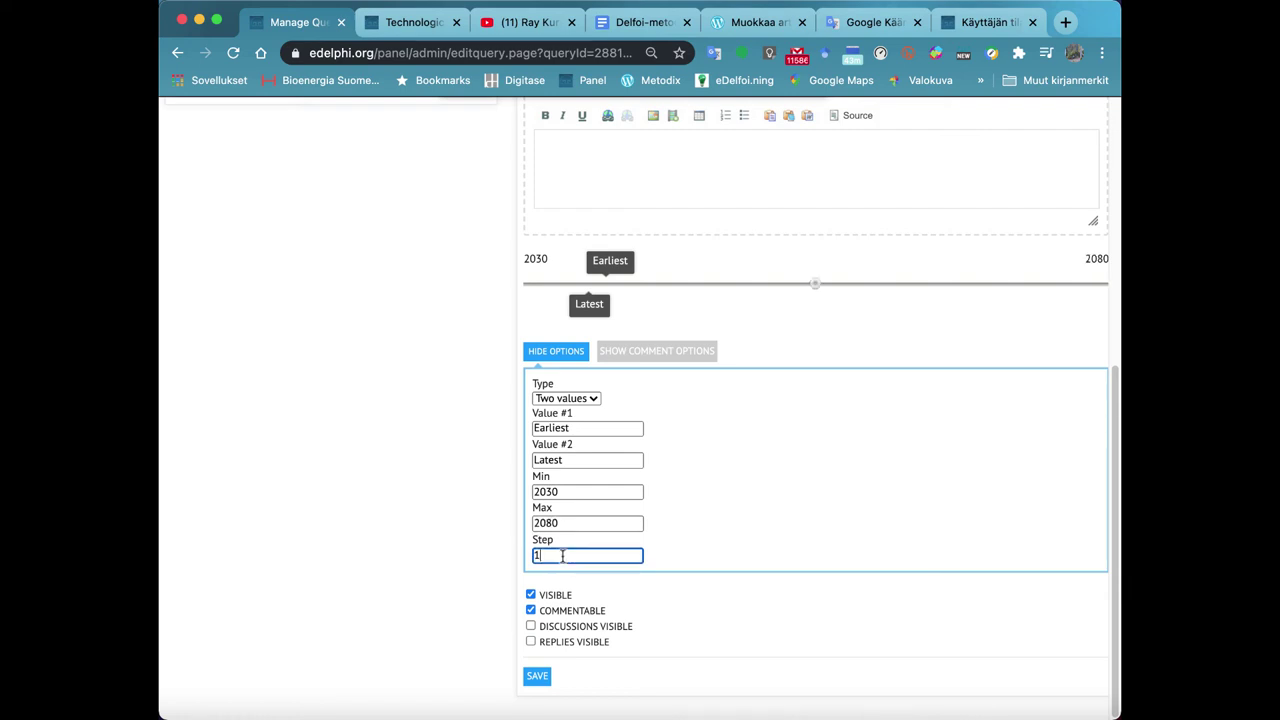
{"action": "type", "text": "10"}
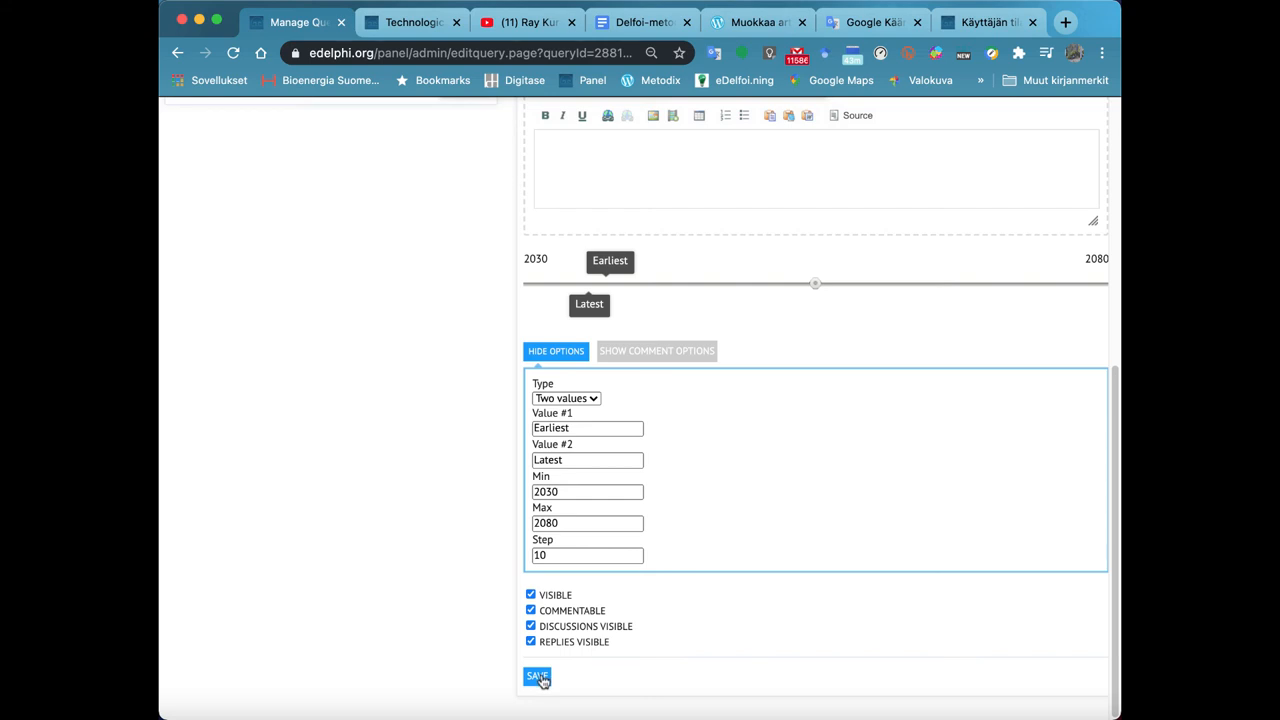
{"action": "left_click", "coordinate": [536, 676]}
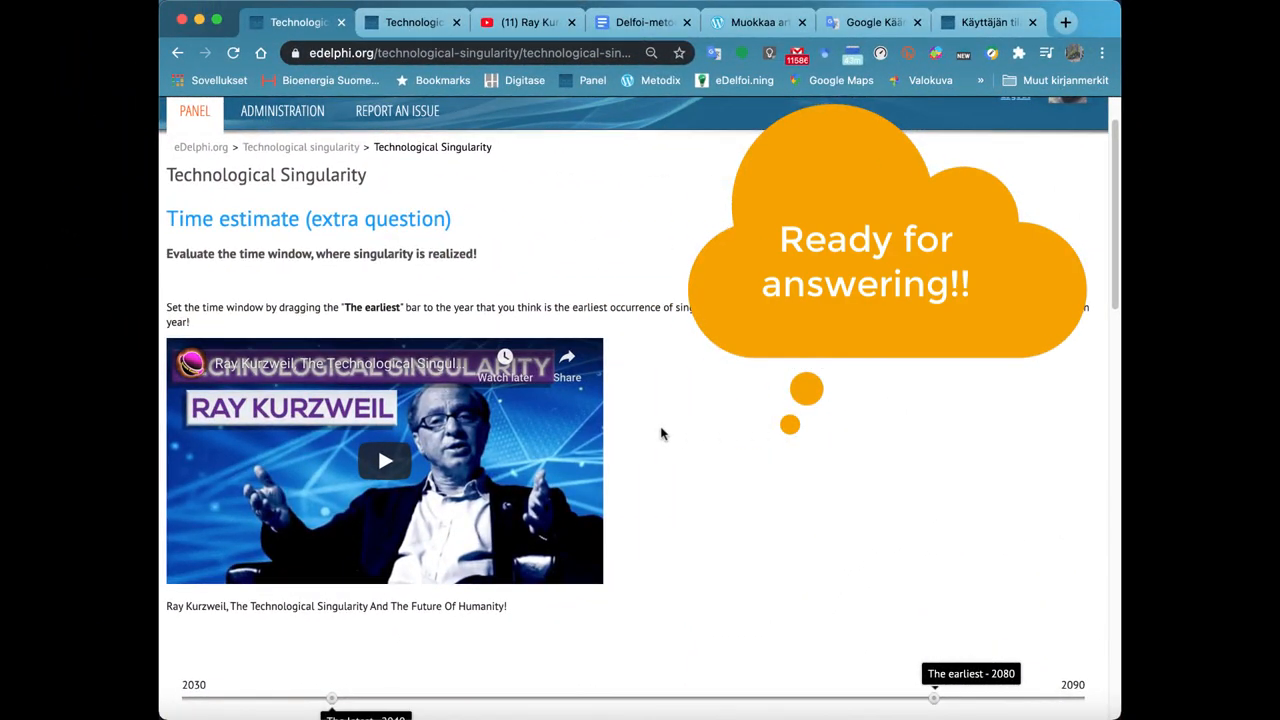
Scroll the panel's Time estimate page down to the two-value slider and answers chart
{"action": "scroll", "scroll_direction": "down", "scroll_amount": 3}
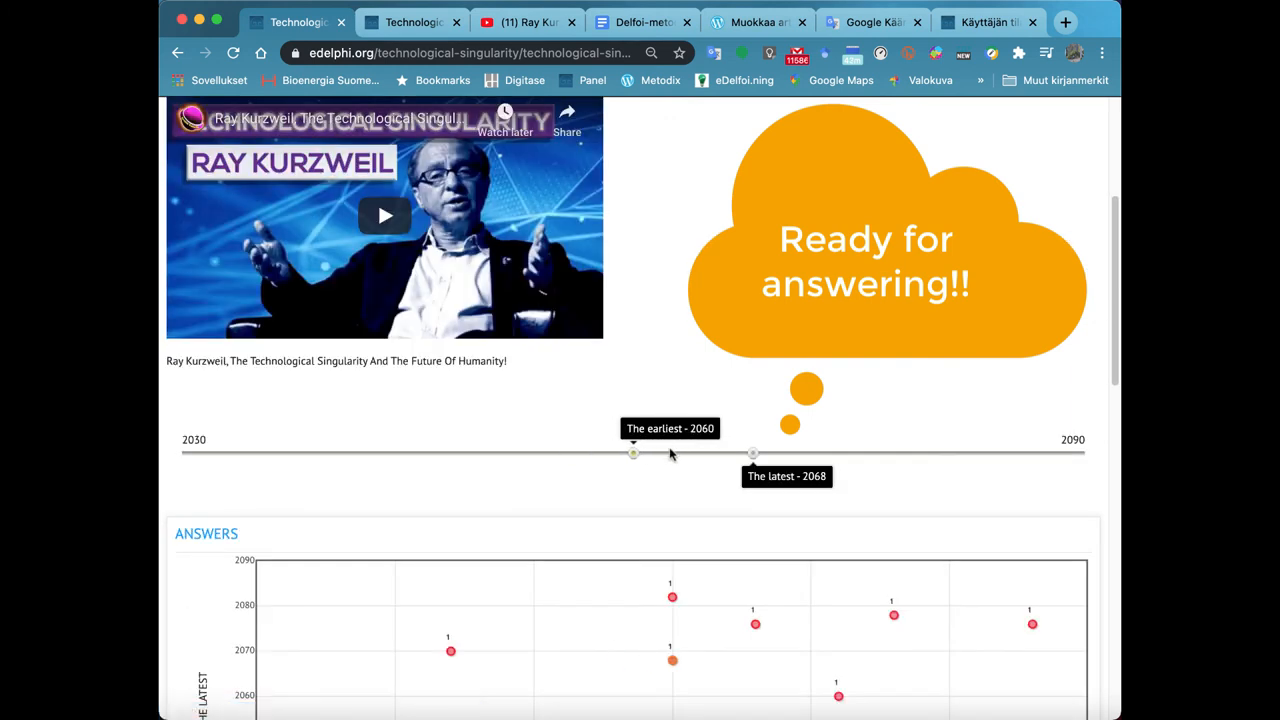